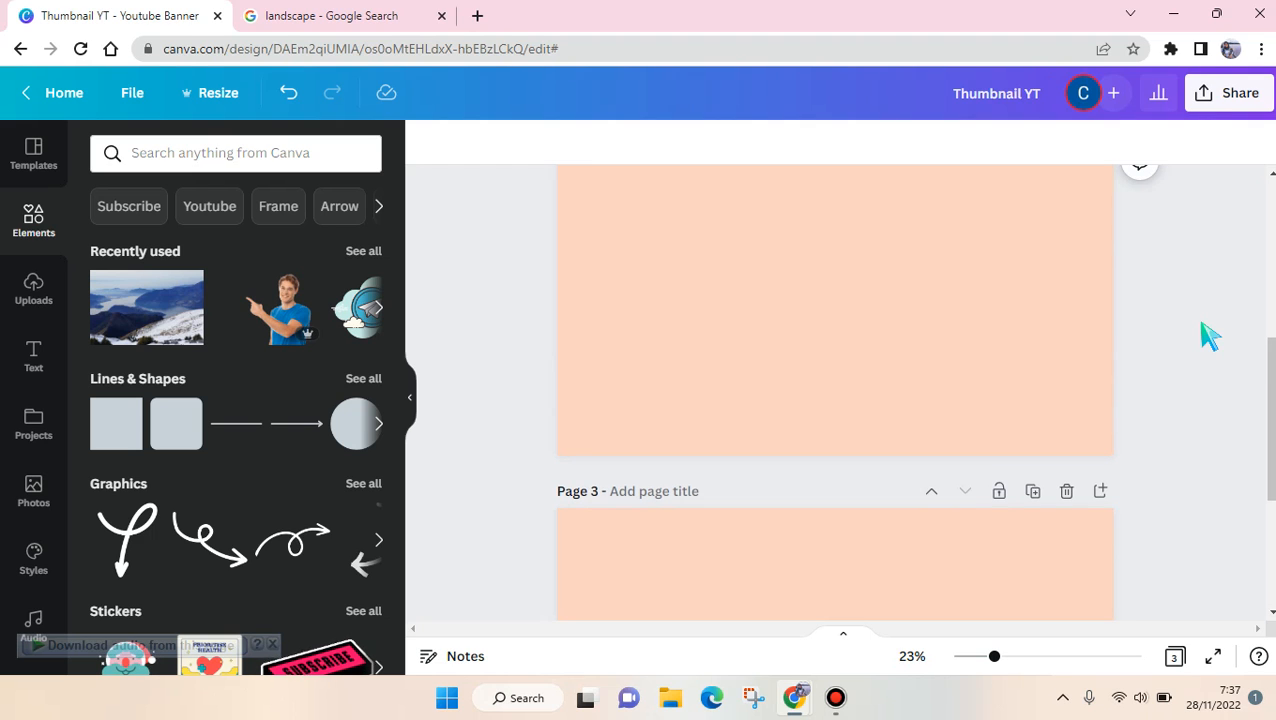
# - Add the trending dried-flower-on-linen stock photo from Photos onto page 2
pyautogui.scroll(3)
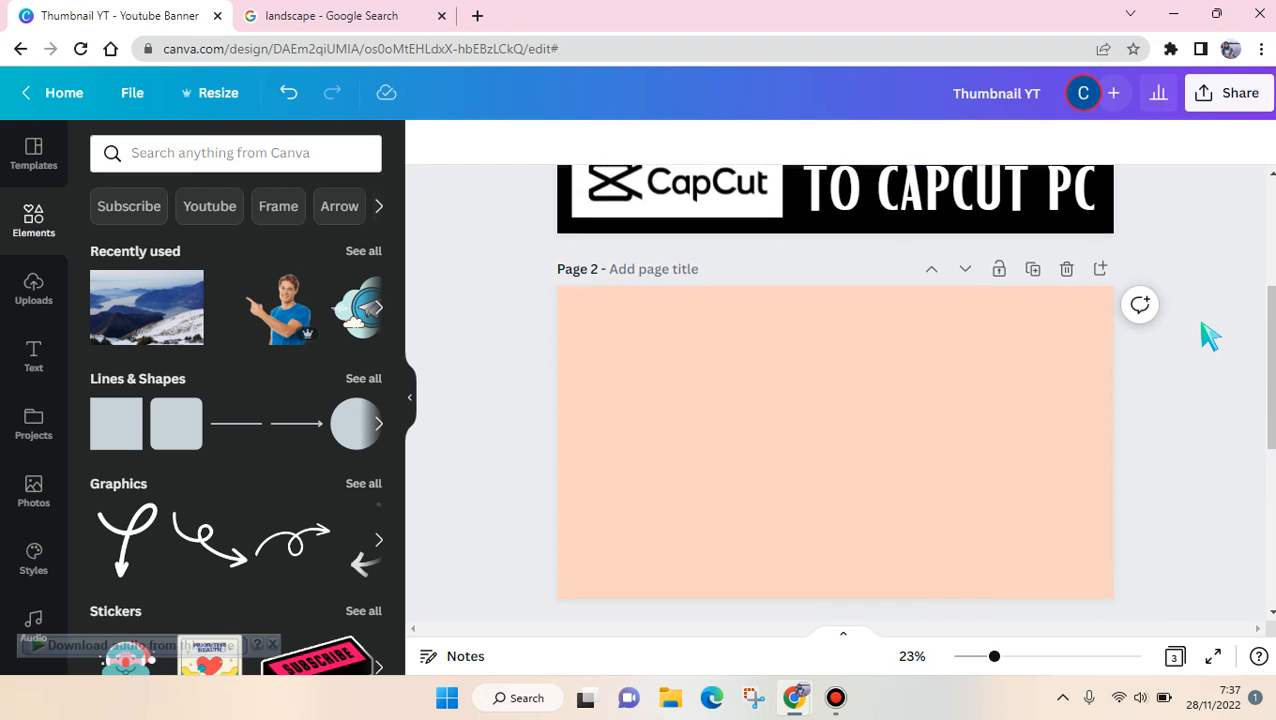
pyautogui.scroll(-3)
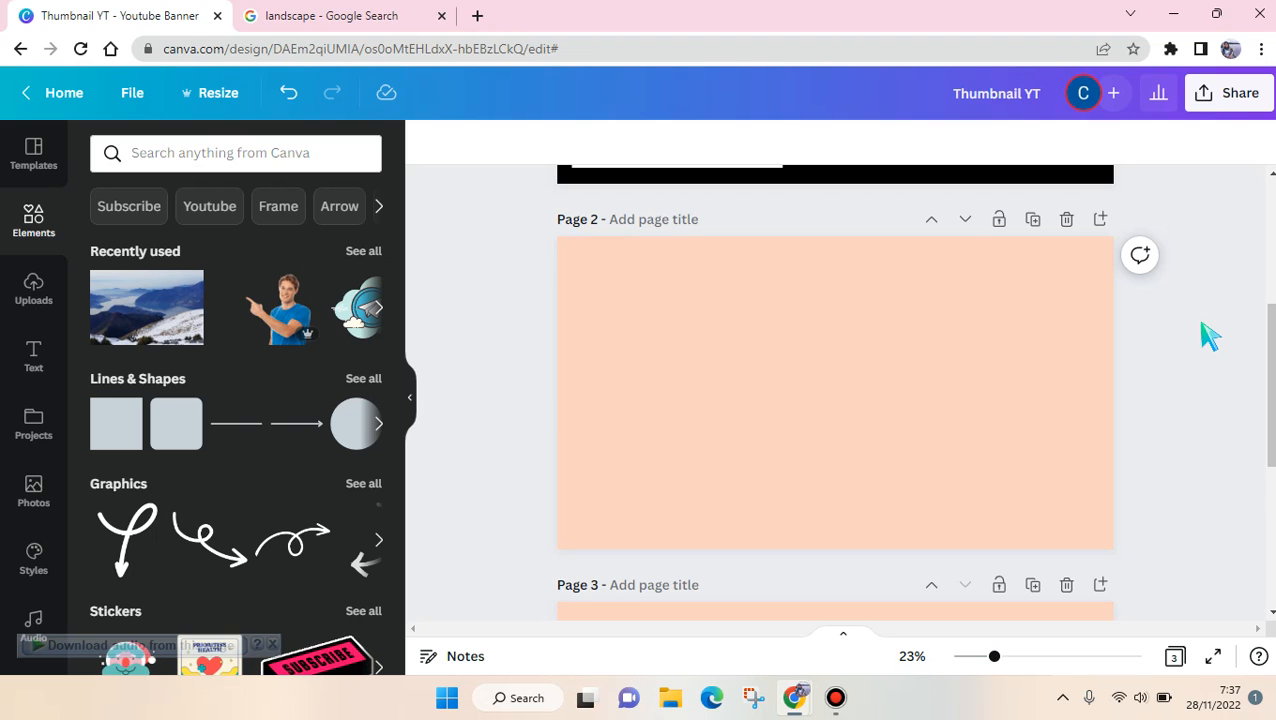
pyautogui.scroll(-3)
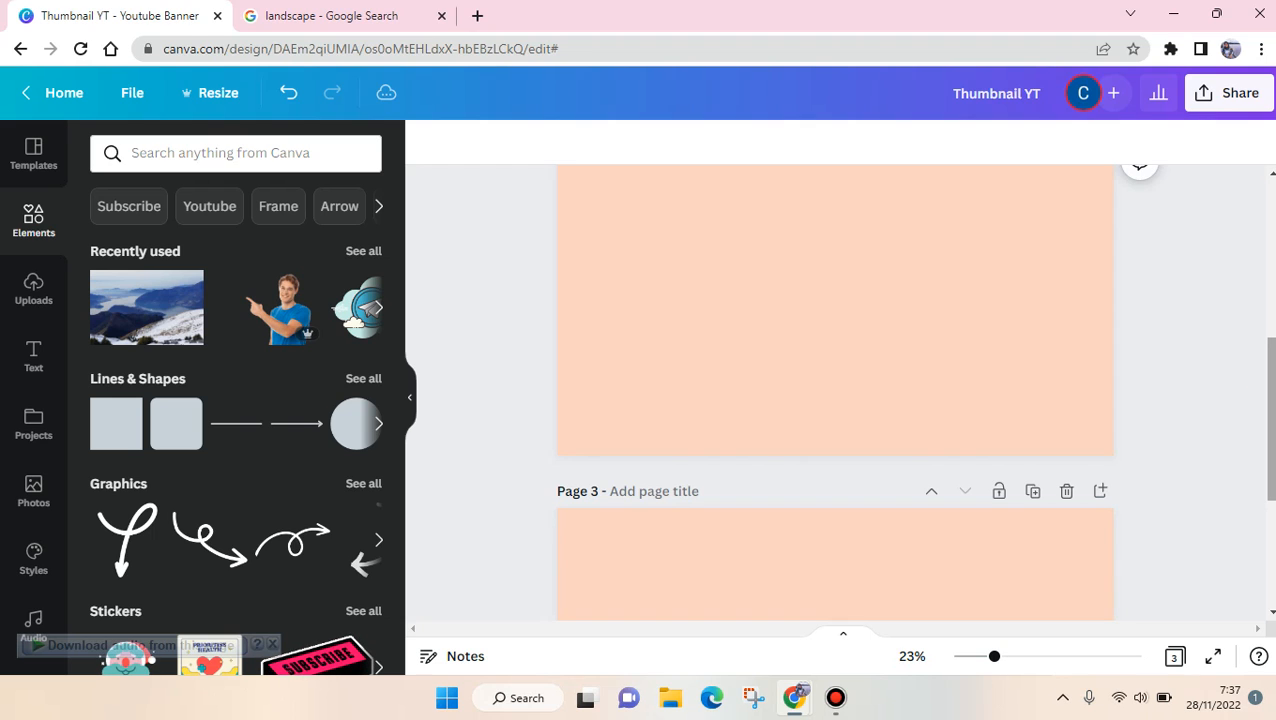
pyautogui.moveTo(528, 412)
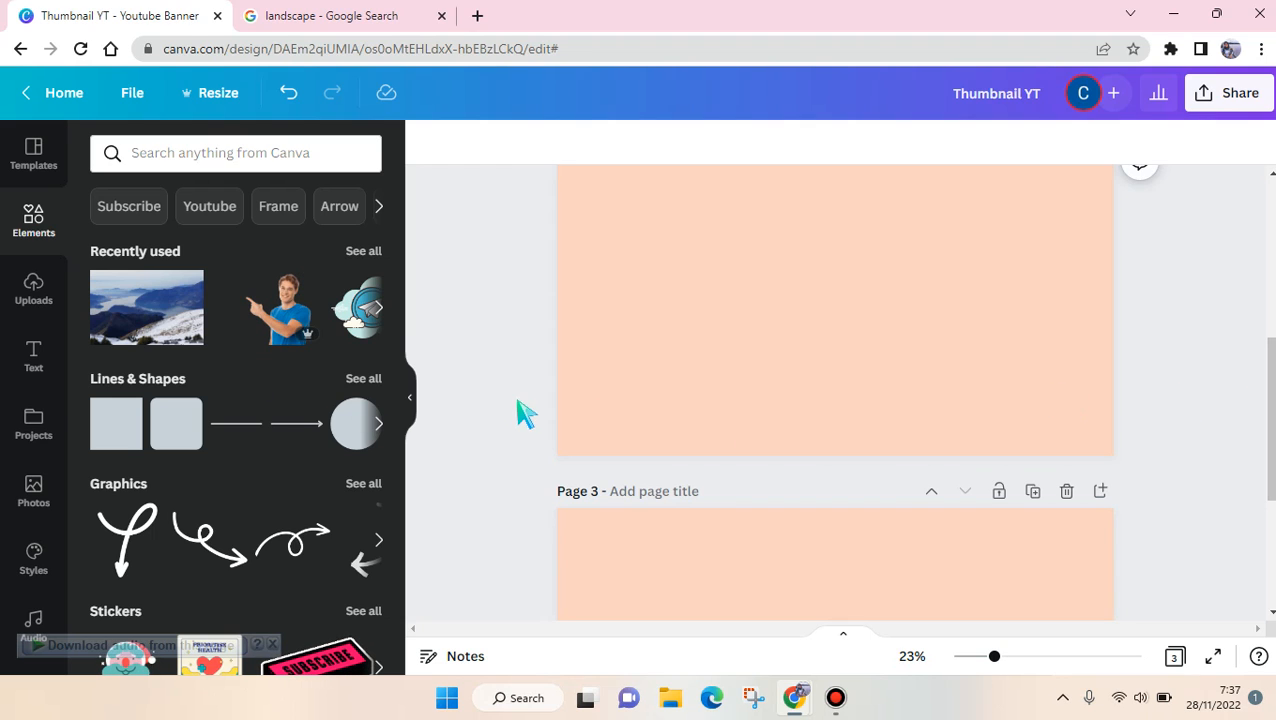
pyautogui.scroll(3)
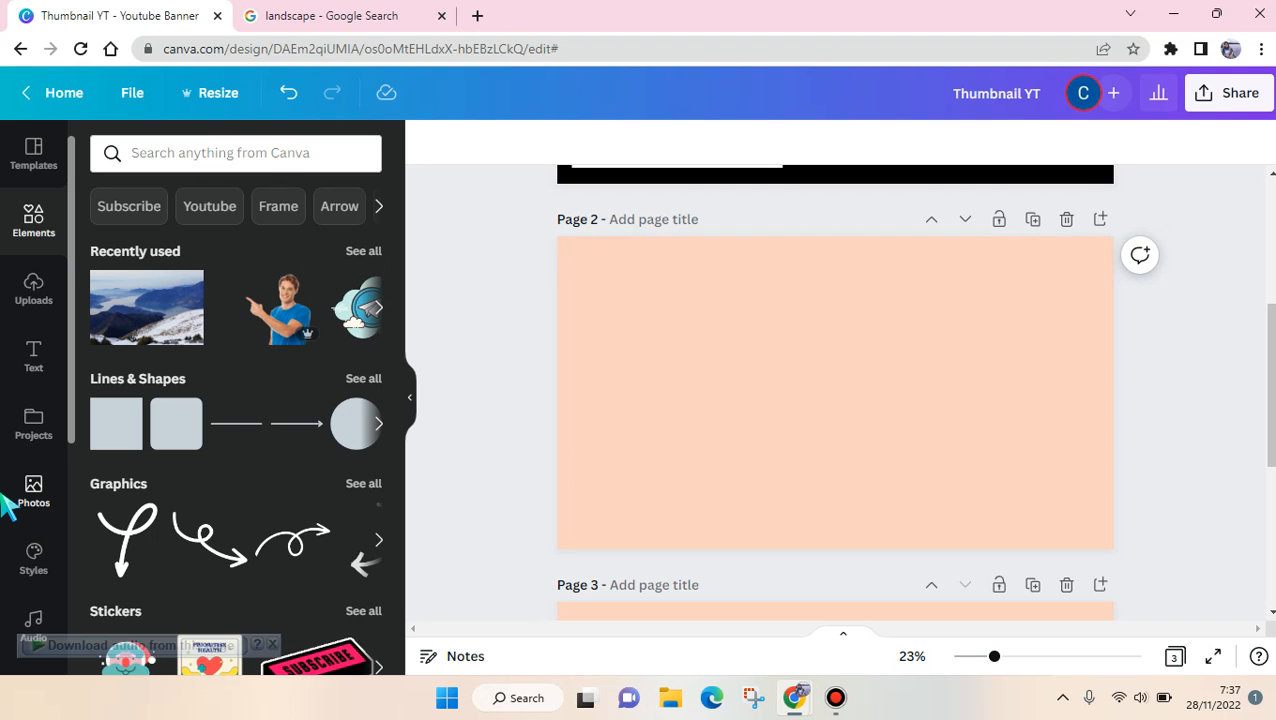
pyautogui.click(32, 490)
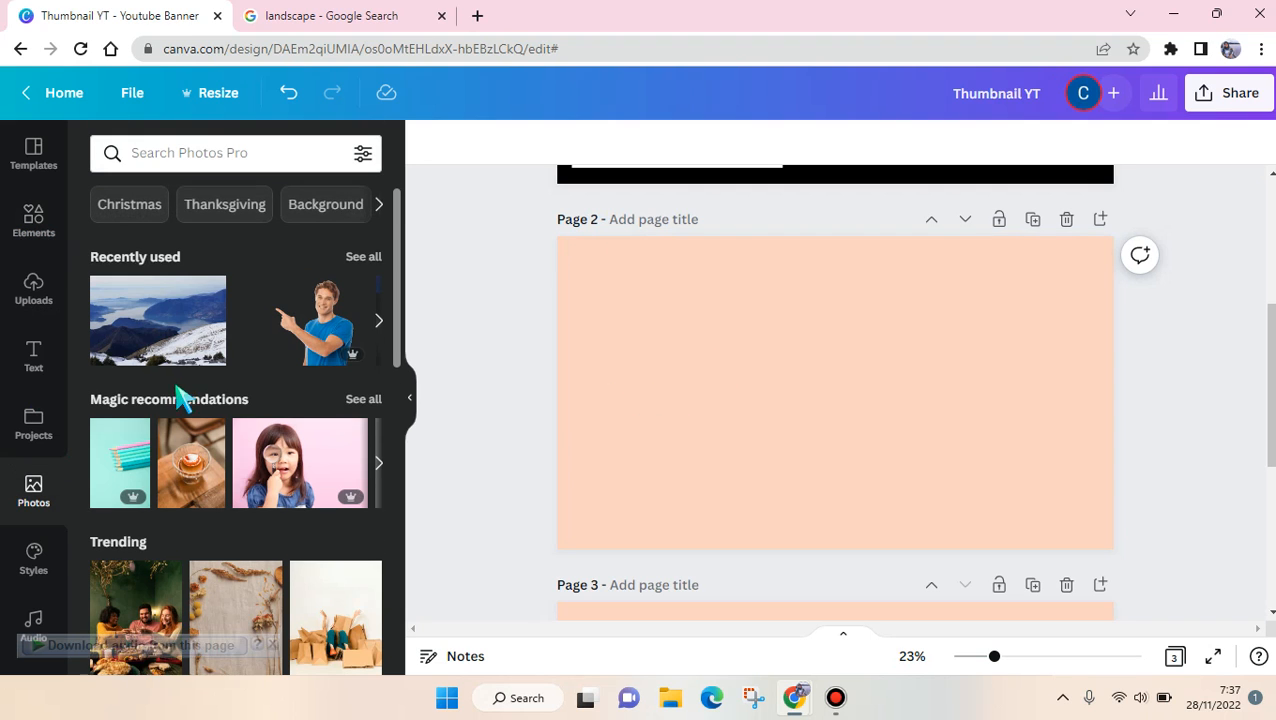
pyautogui.scroll(-3)
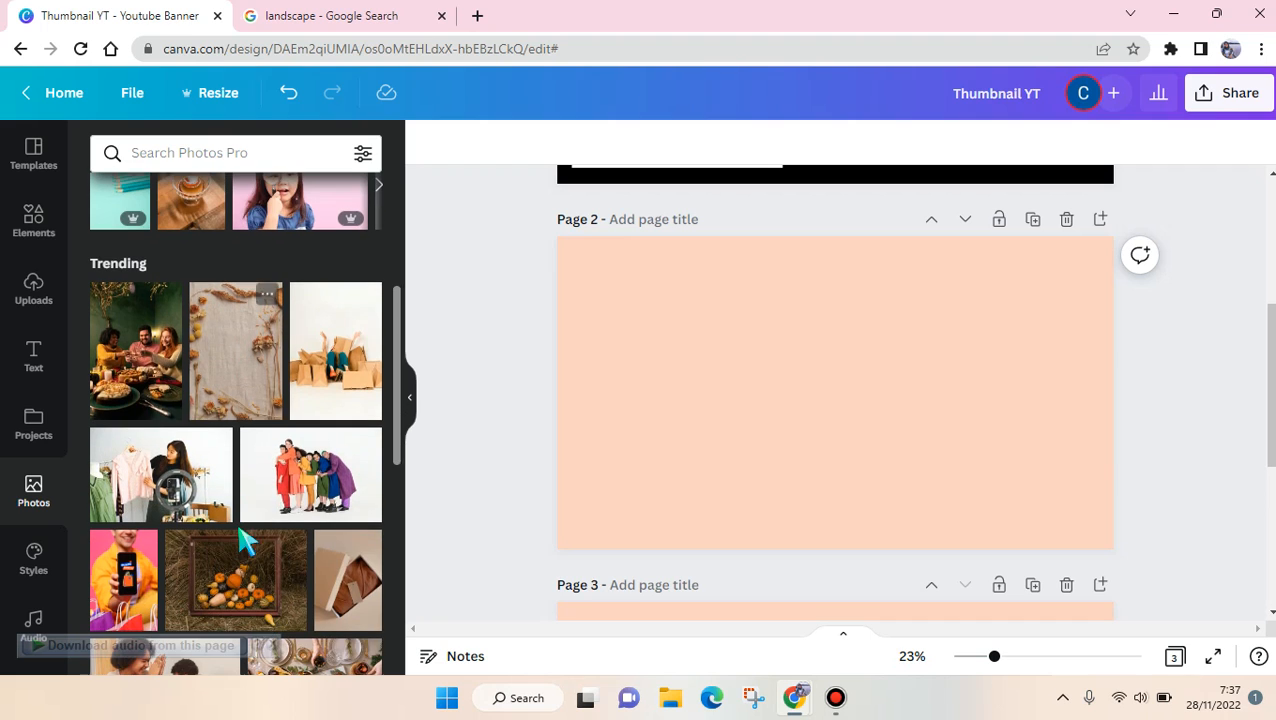
pyautogui.moveTo(264, 372)
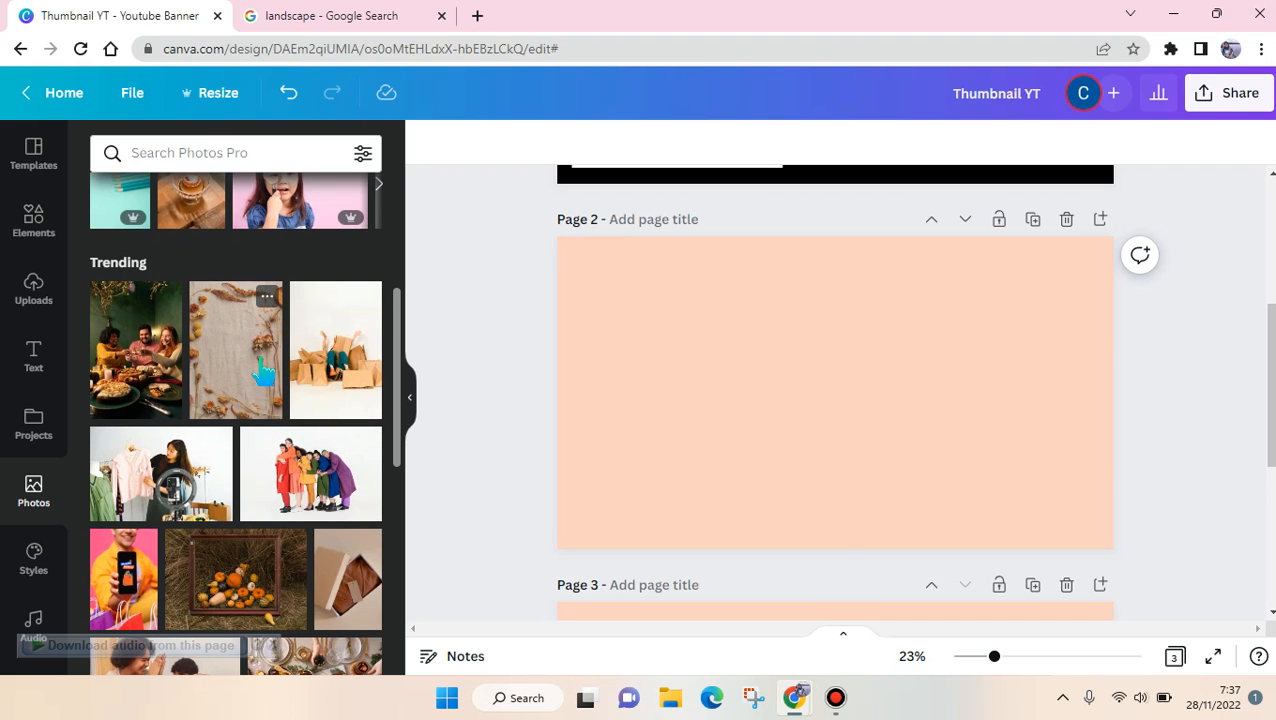
pyautogui.click(236, 348)
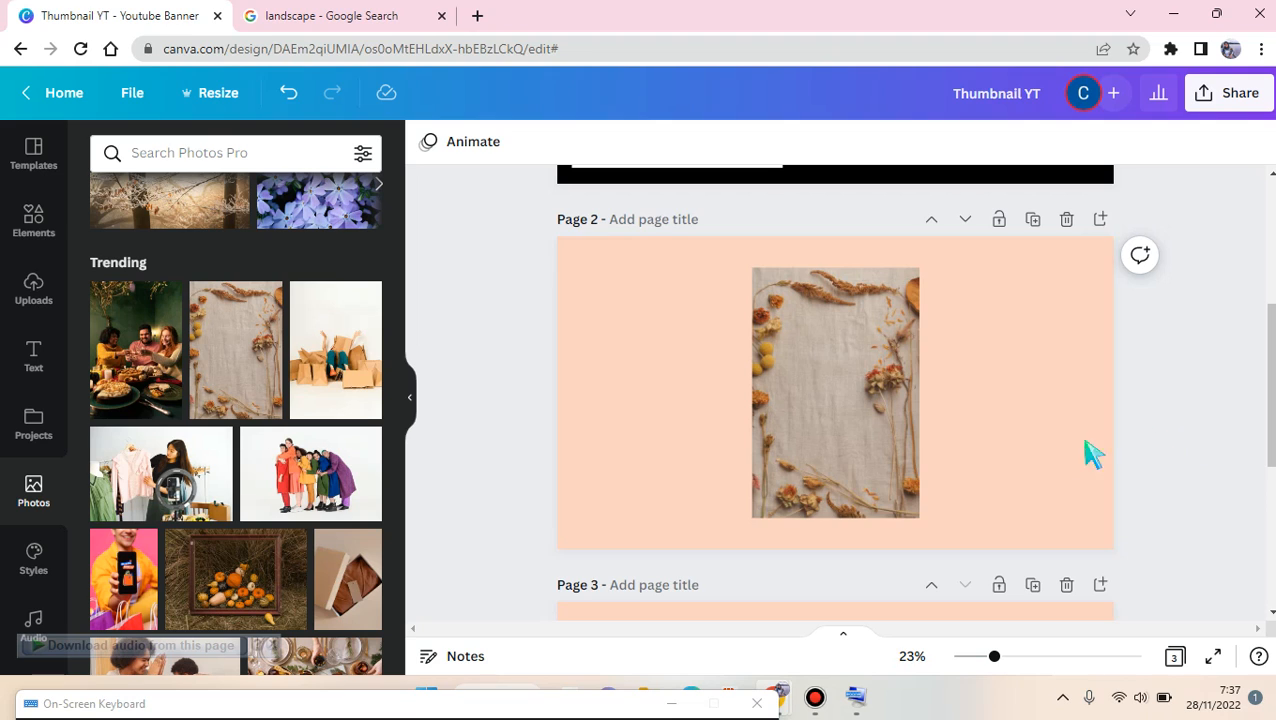
# - Copy the dried-flower photo from page 2 and paste it onto page 3
pyautogui.rightClick(836, 392)
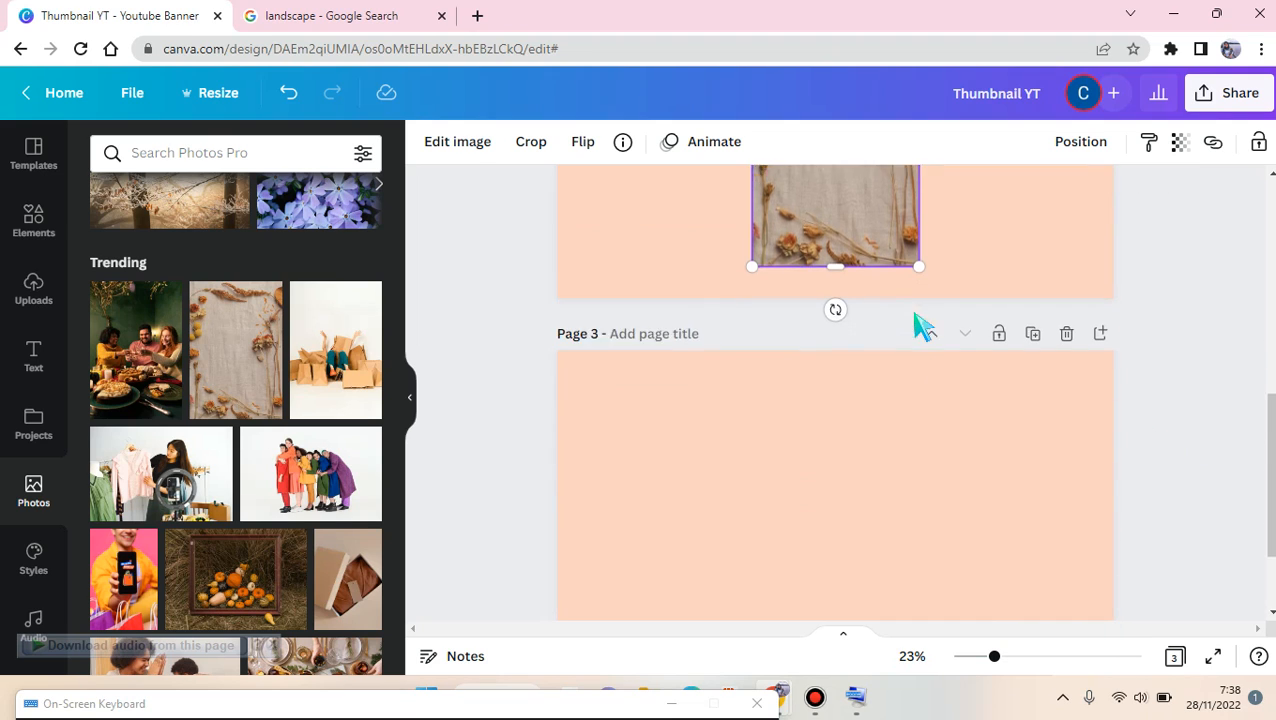
pyautogui.scroll(-3)
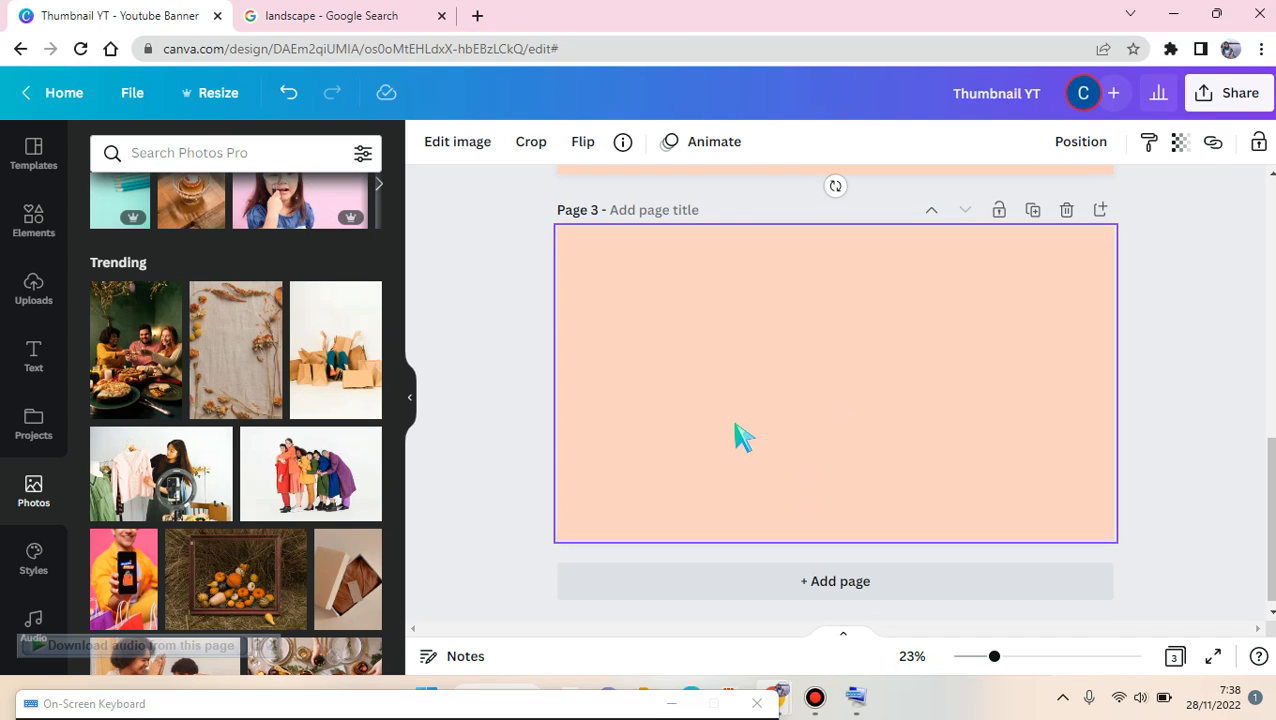
pyautogui.click(836, 384)
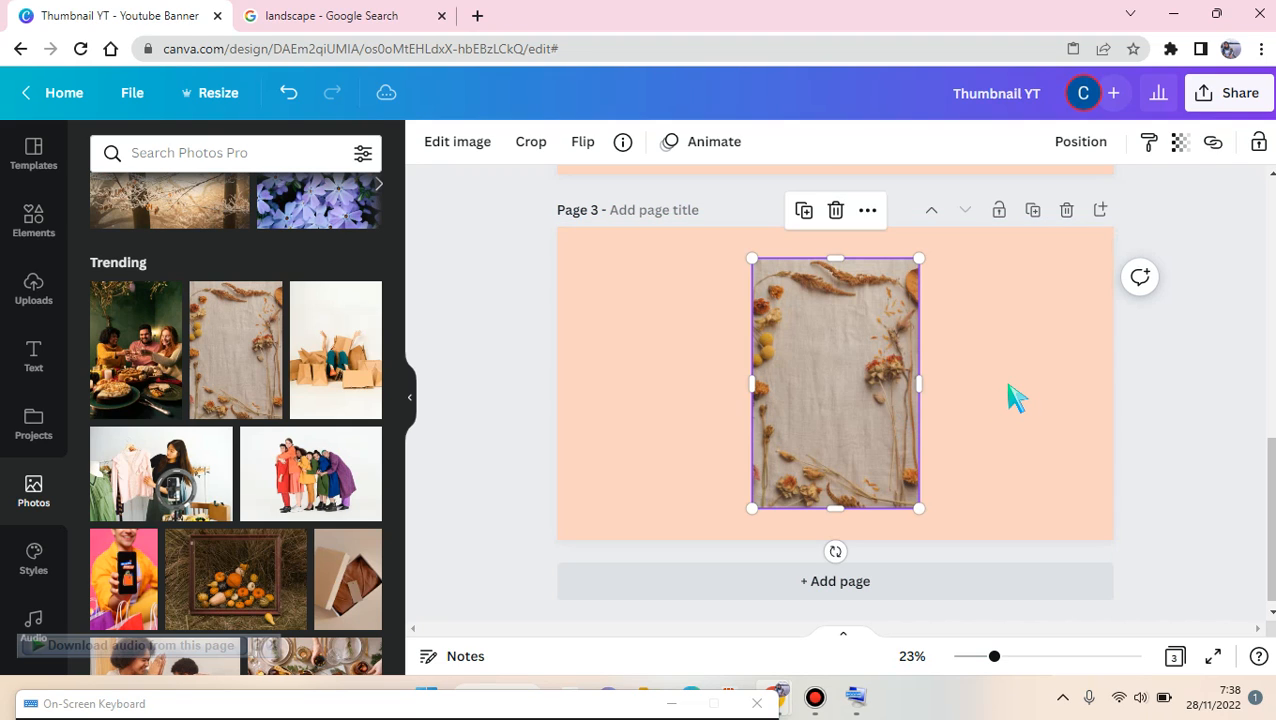
pyautogui.scroll(3)
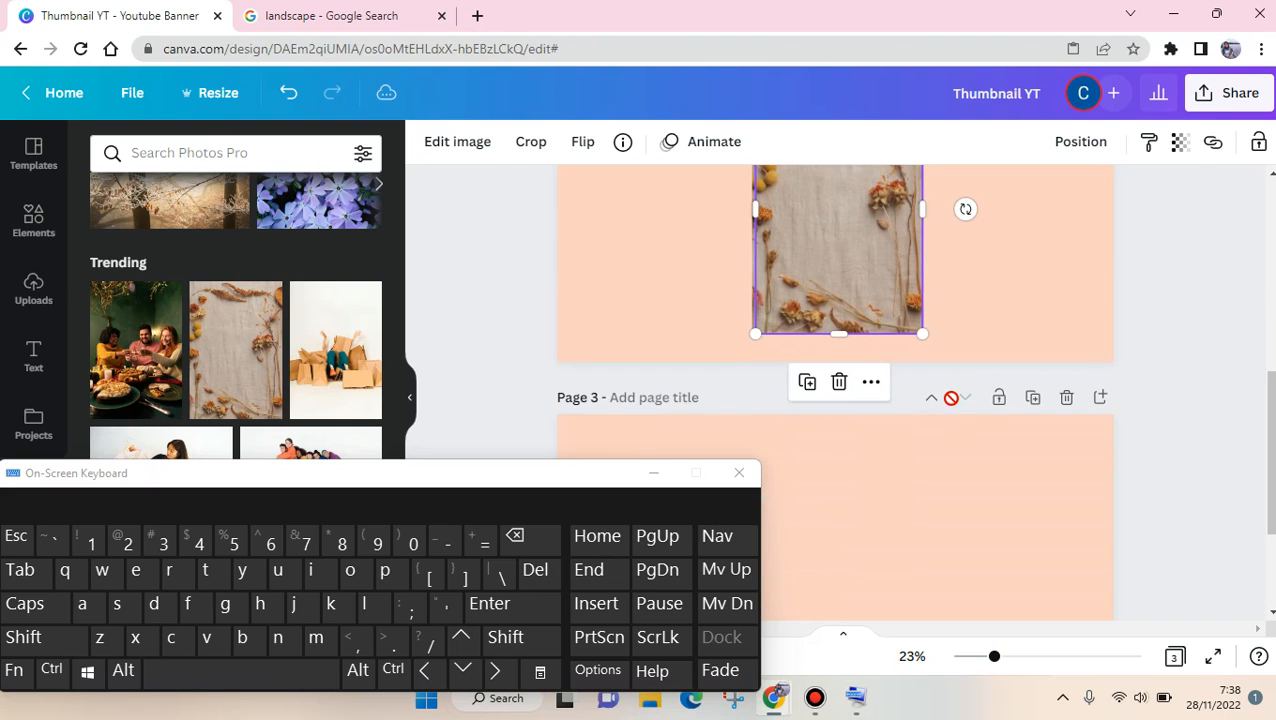
pyautogui.moveTo(964, 396)
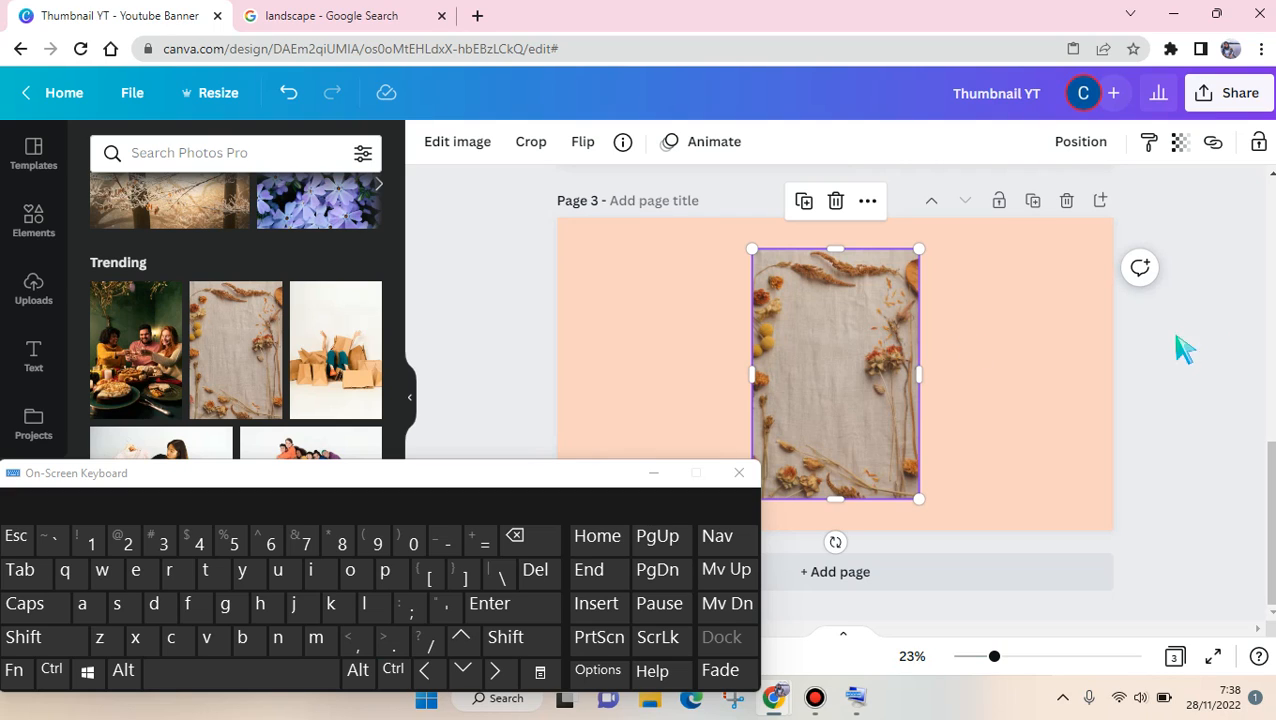
pyautogui.moveTo(888, 408)
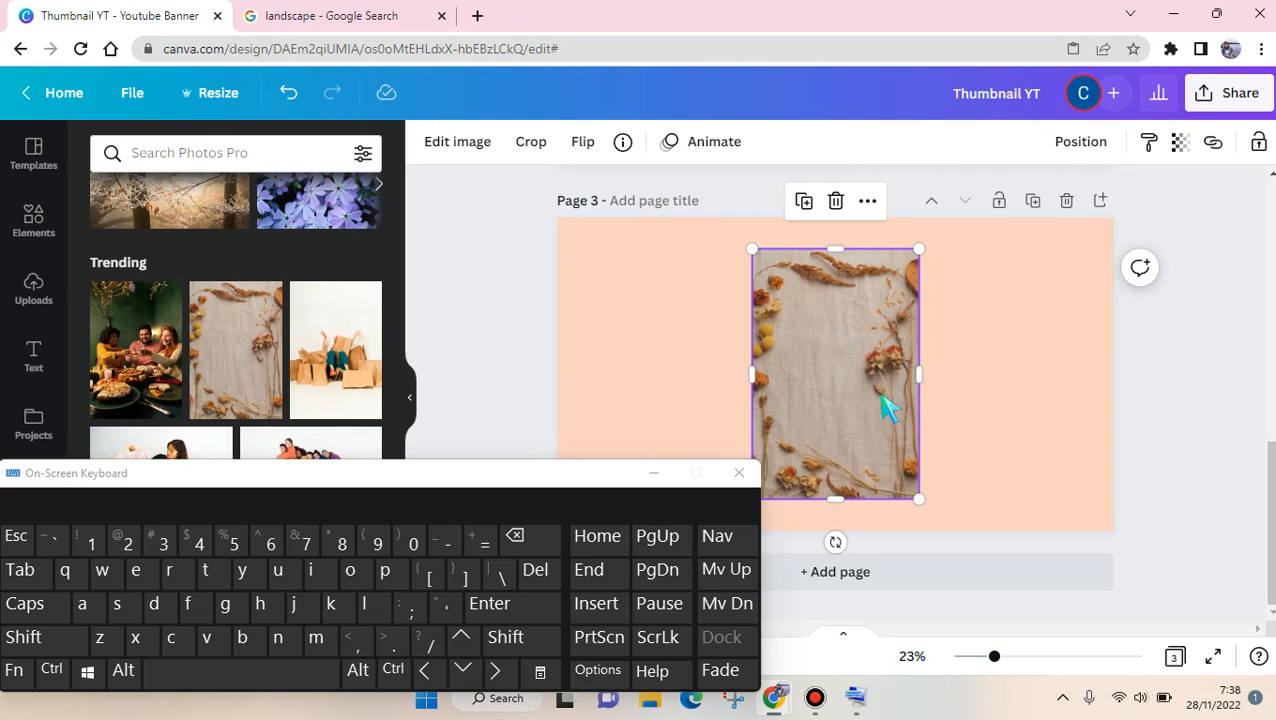
# - Delete the copied dried-flower photo from page 3, leaving it blank peach
pyautogui.press('Delete')
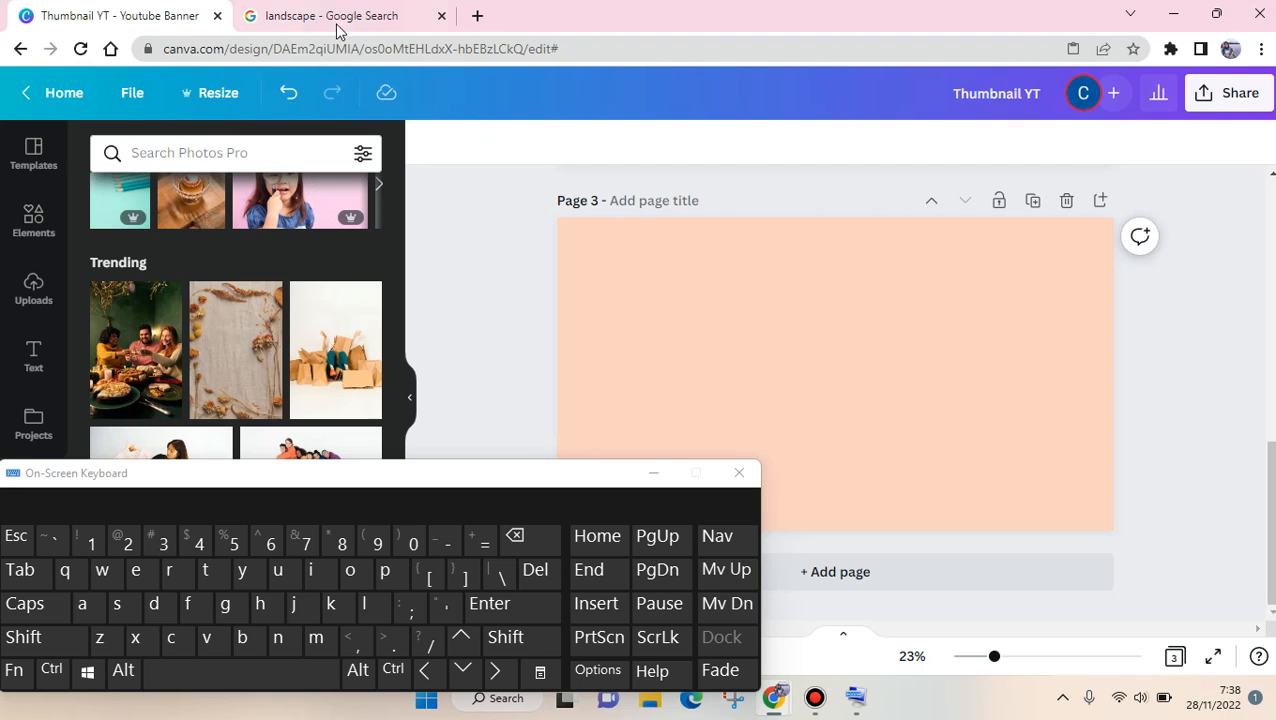
# - Copy the Freepik misty lake-and-pines landscape from Google Images and return to Canva
pyautogui.click(330, 16)
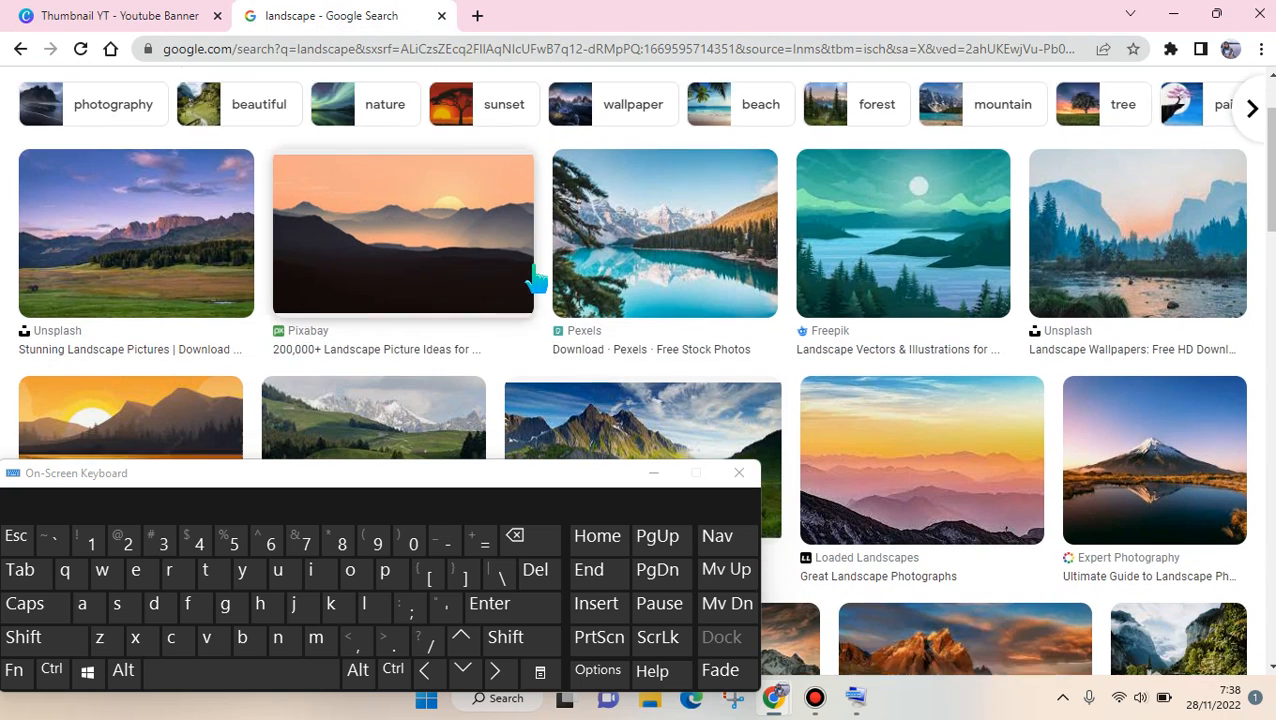
pyautogui.scroll(3)
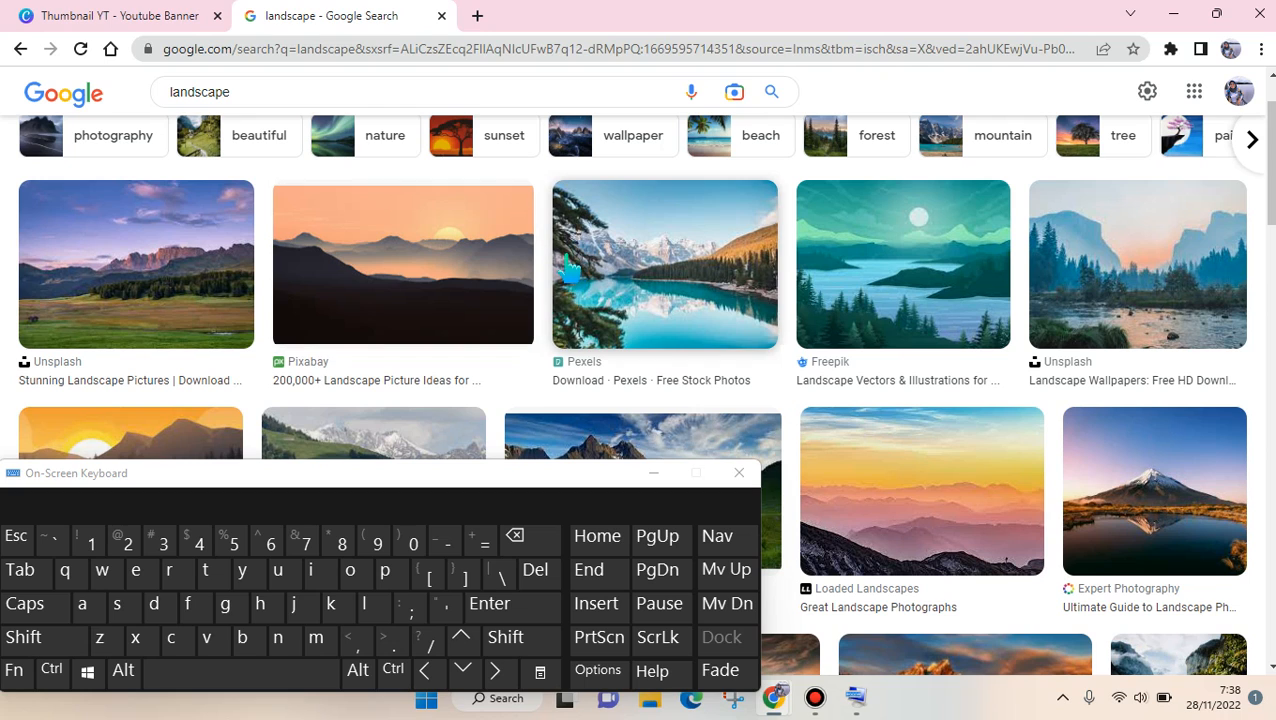
pyautogui.moveTo(726, 240)
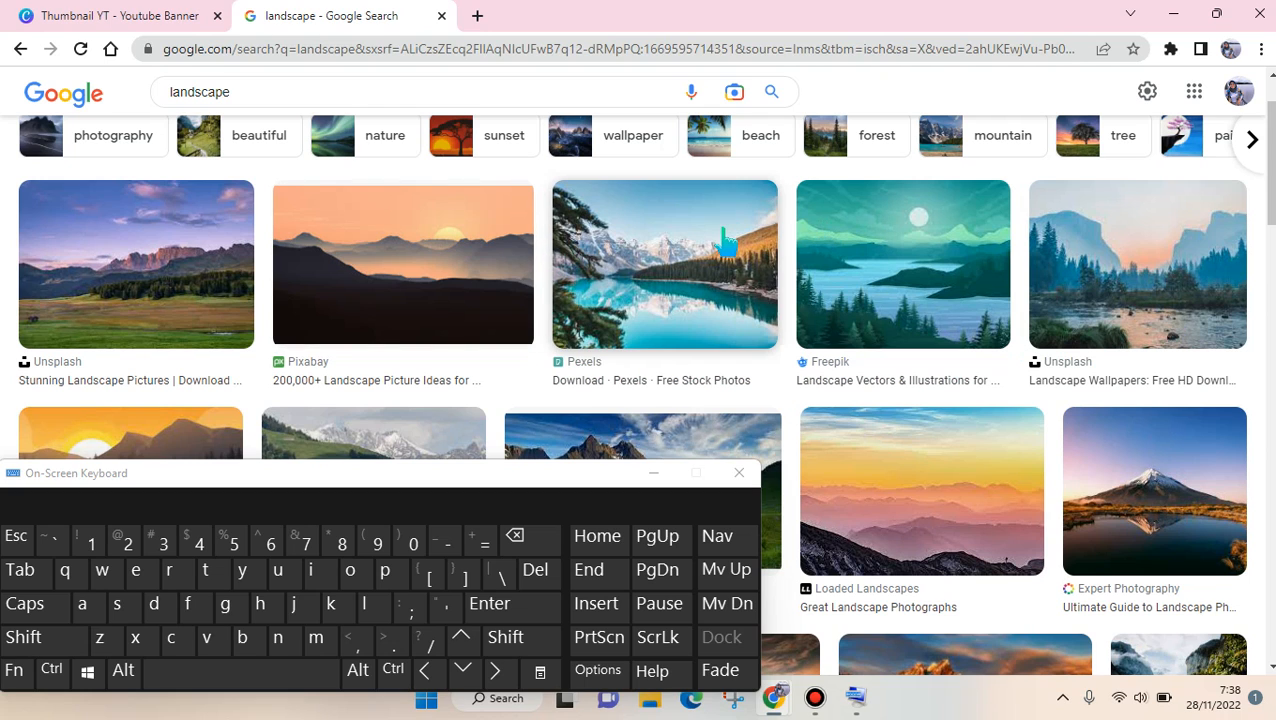
pyautogui.click(902, 264)
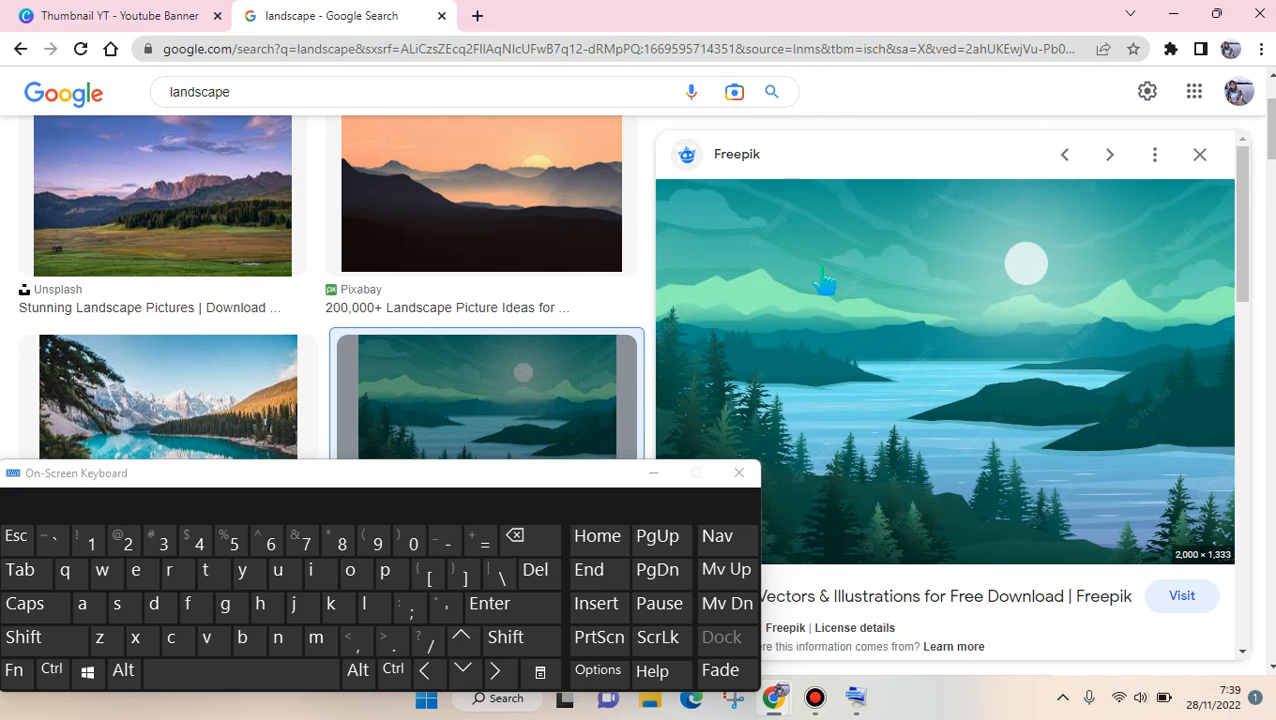
pyautogui.rightClick(824, 280)
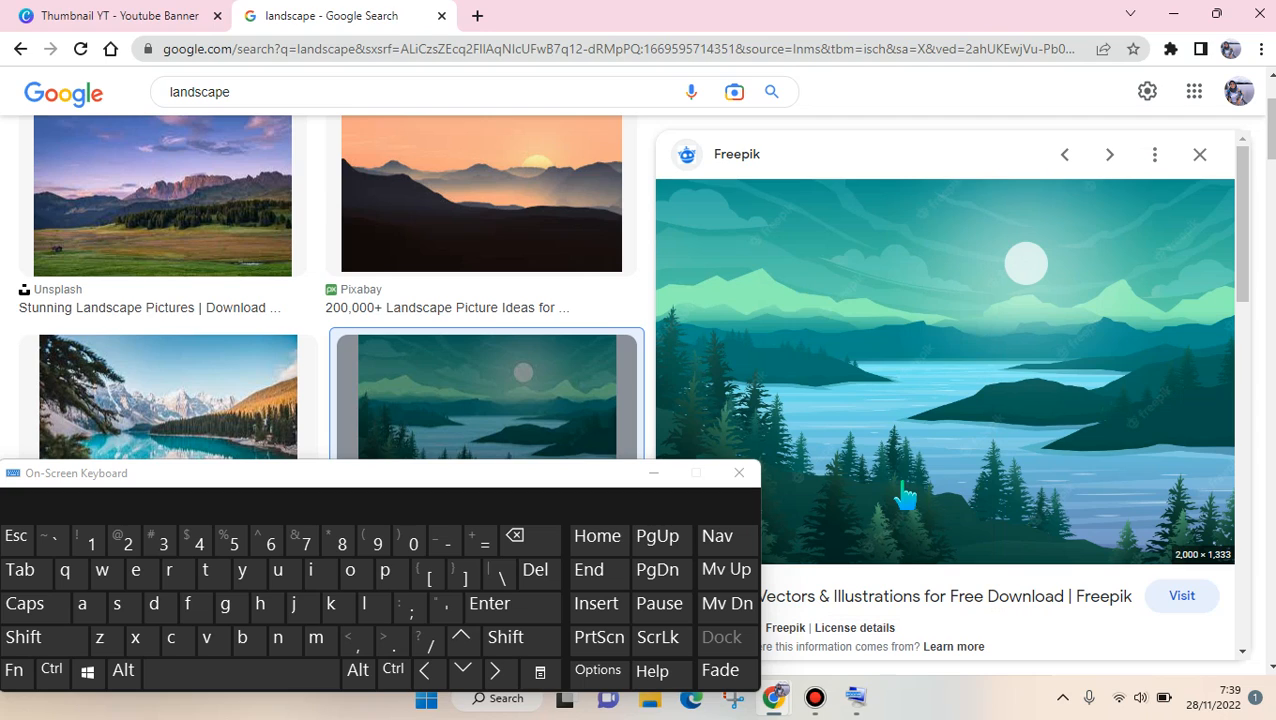
pyautogui.click(118, 16)
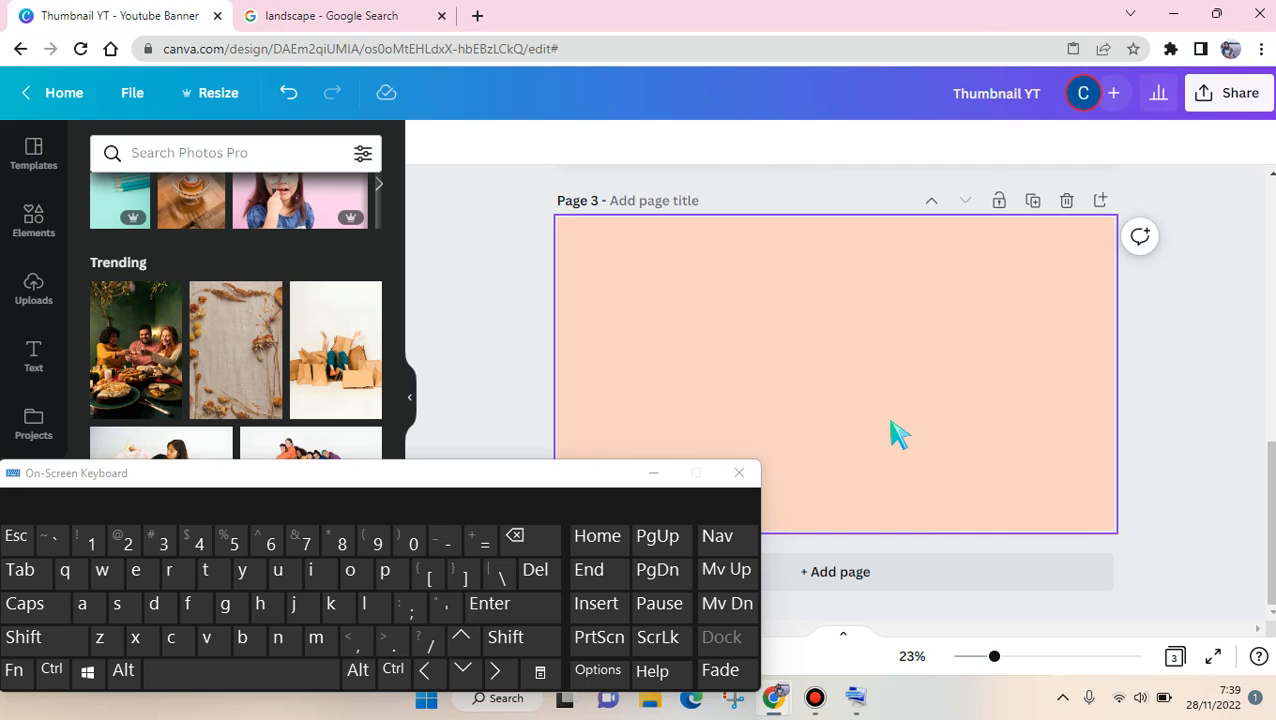